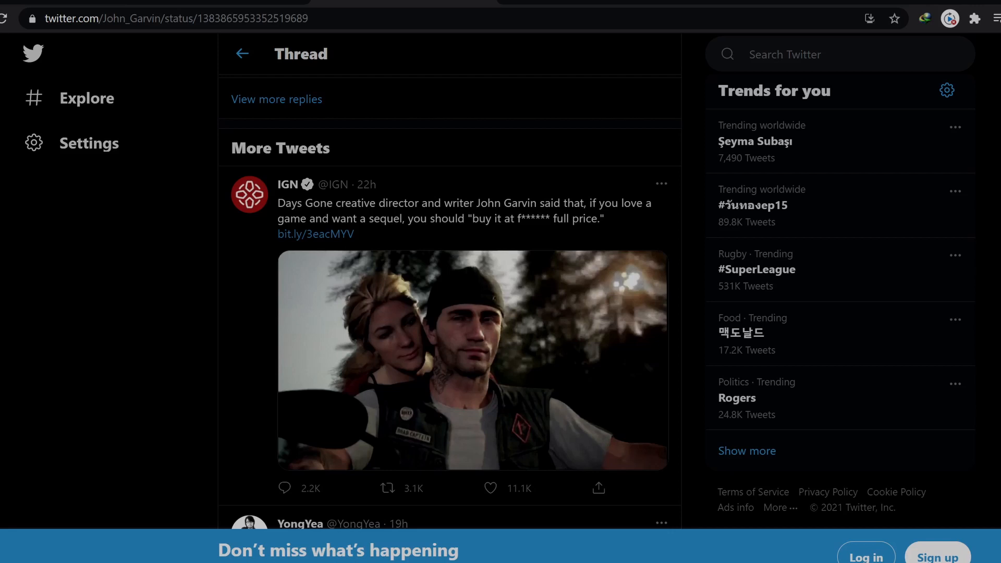
mouse_move(370, 220)
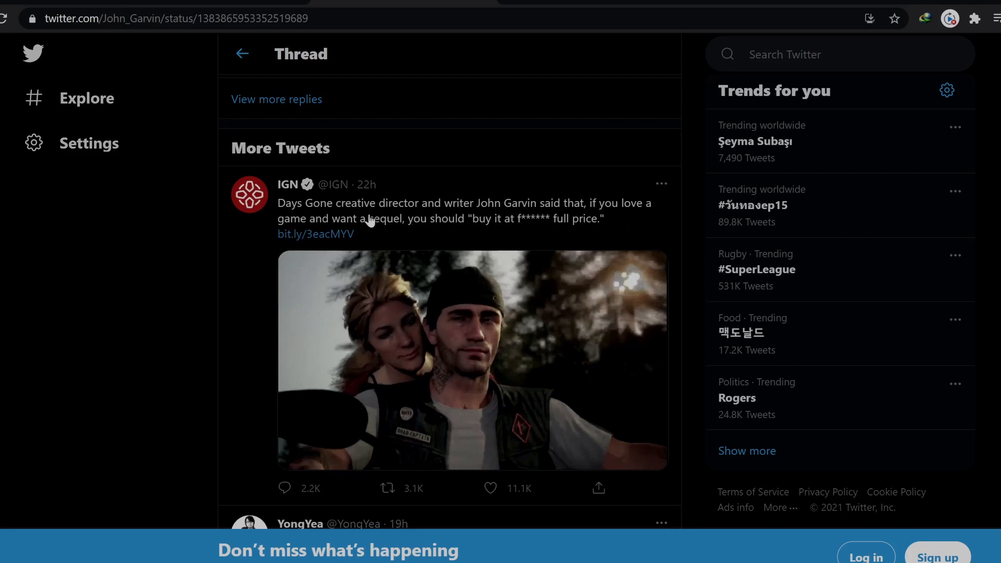
mouse_move(443, 231)
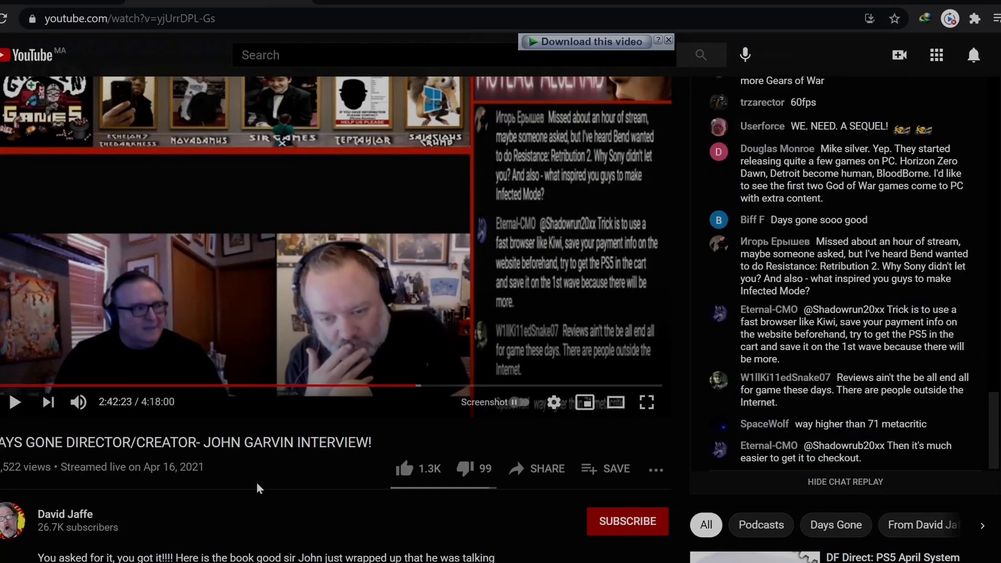
mouse_move(79, 527)
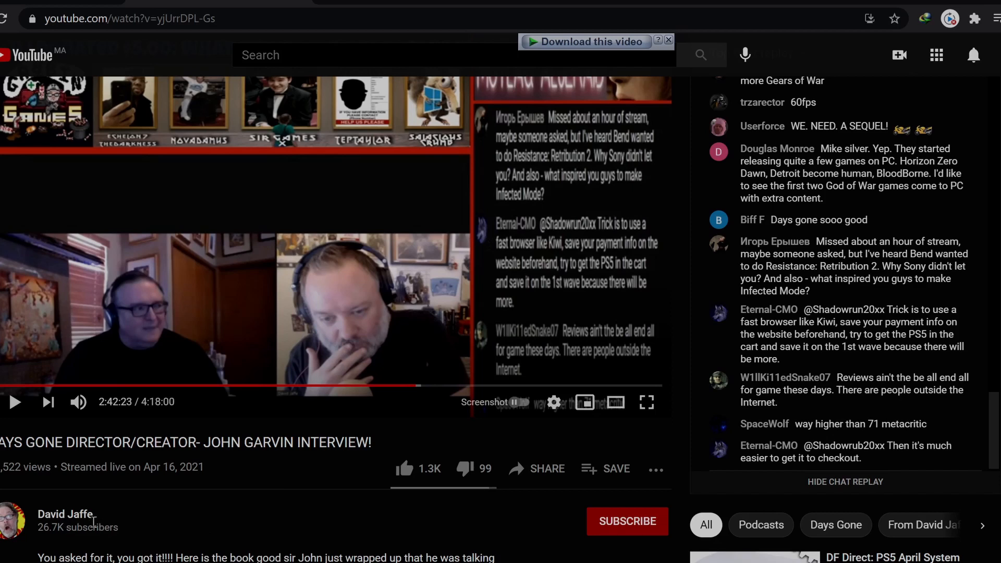
mouse_move(114, 417)
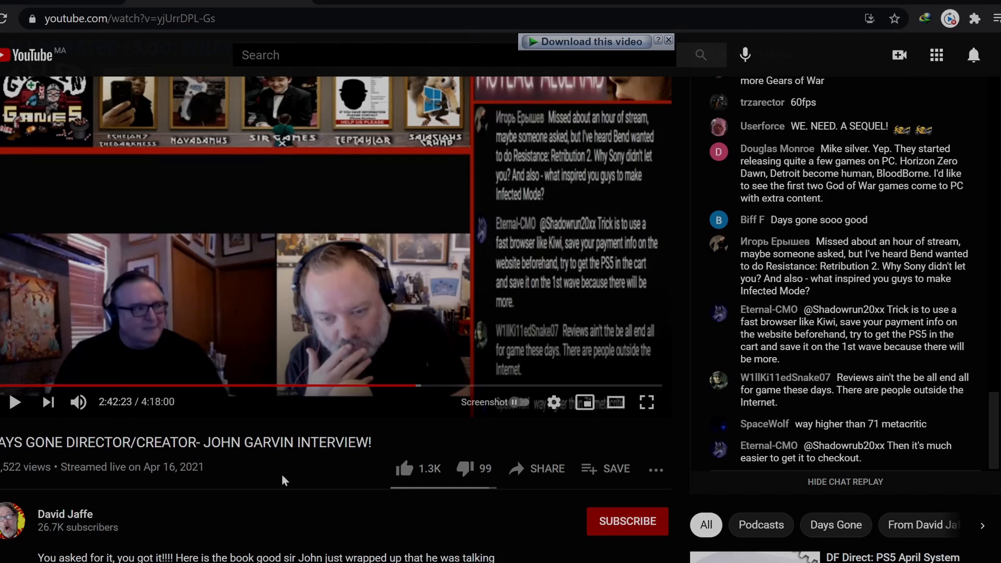
mouse_move(409, 251)
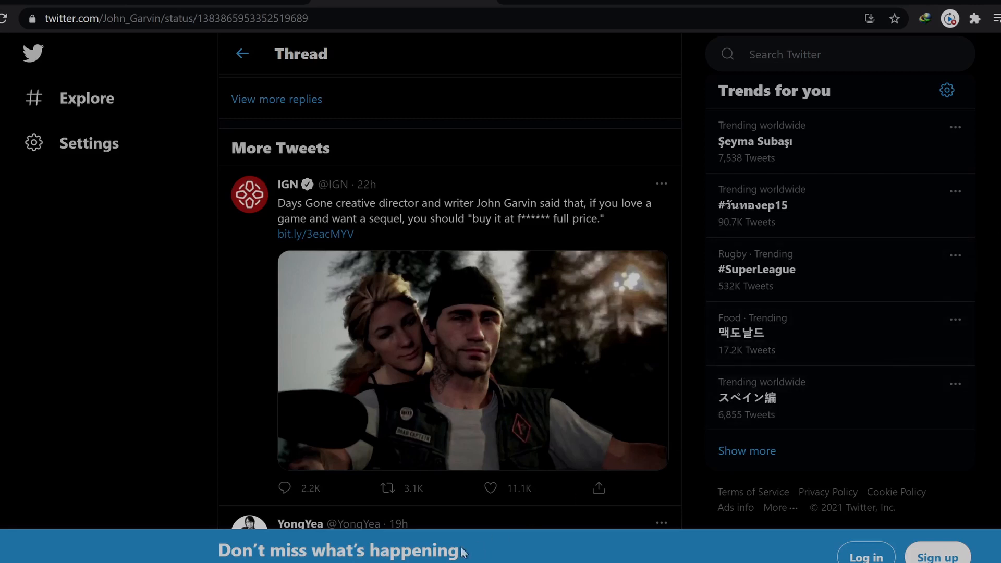
mouse_move(533, 501)
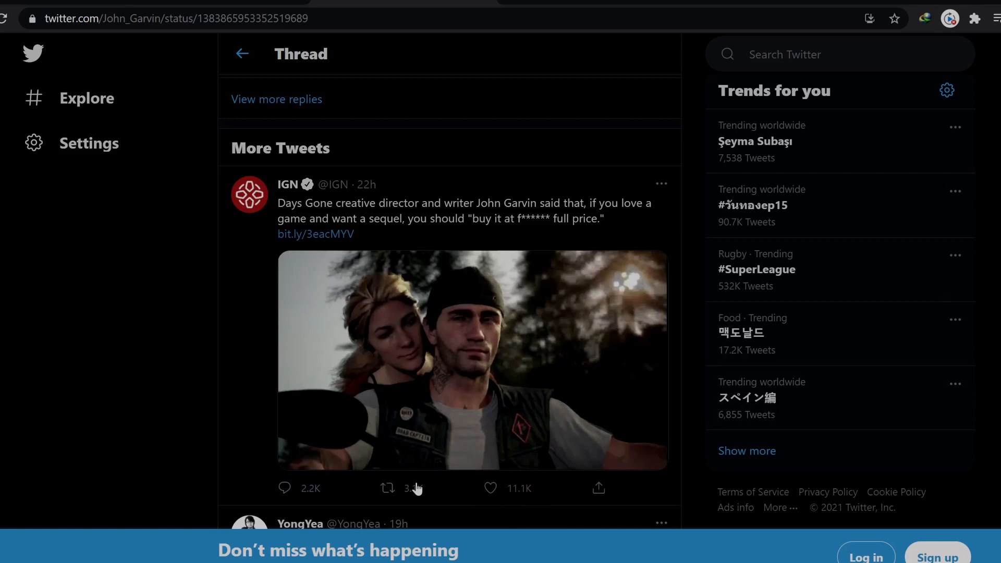
Return to the thread and scroll to YongYea's quote-tweet of IGN's full-price Days Gone post
click(387, 488)
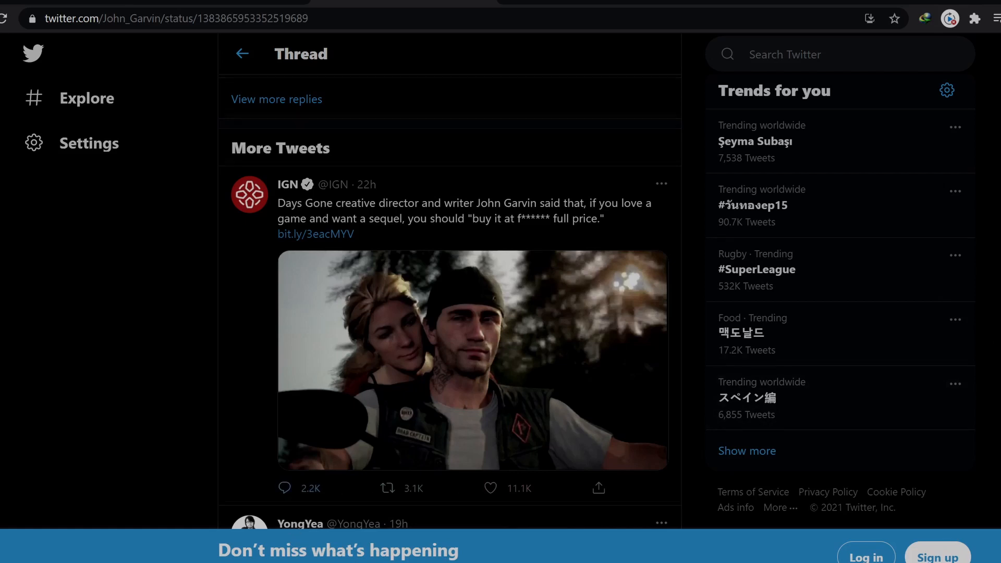
scroll(down, 3)
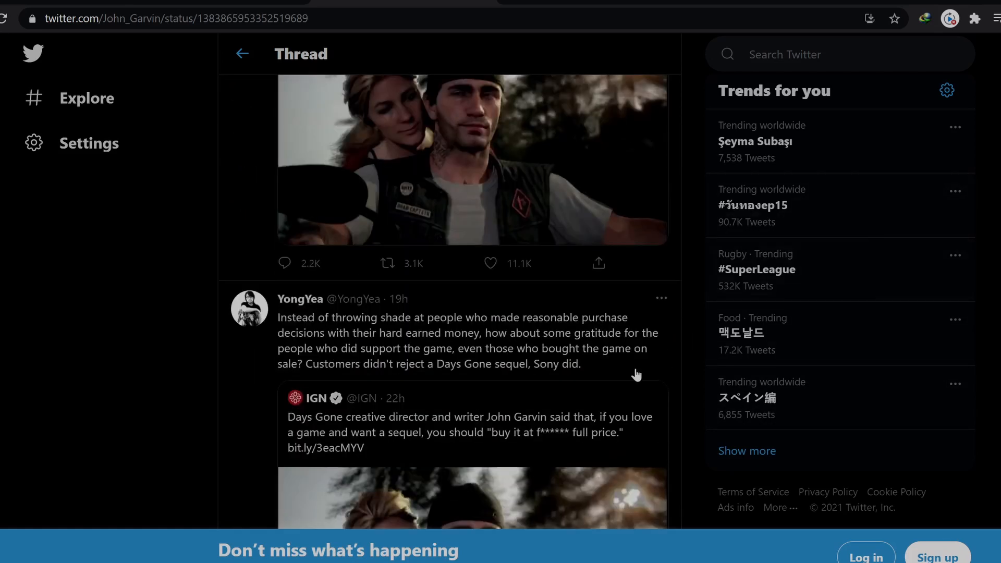
mouse_move(341, 363)
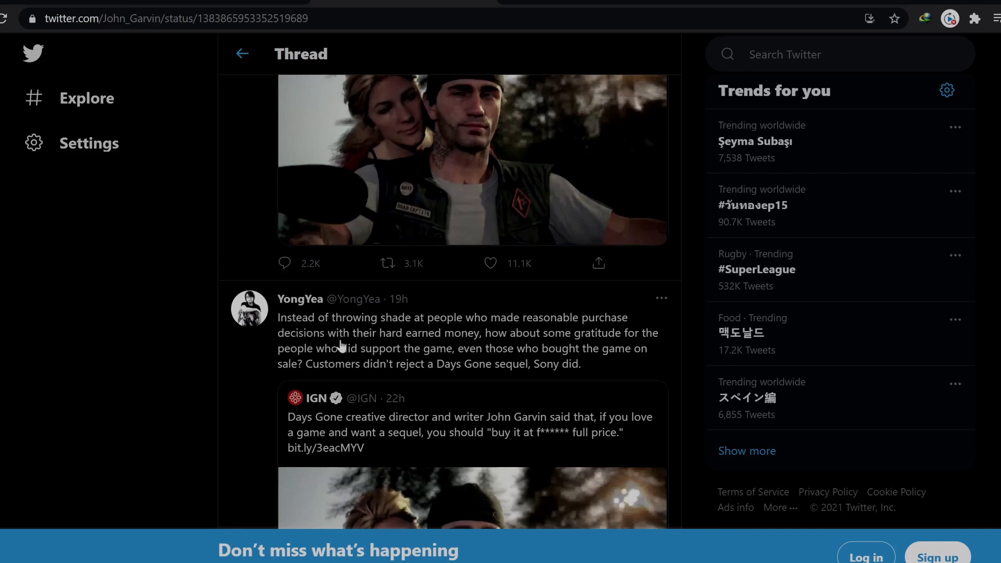
mouse_move(558, 326)
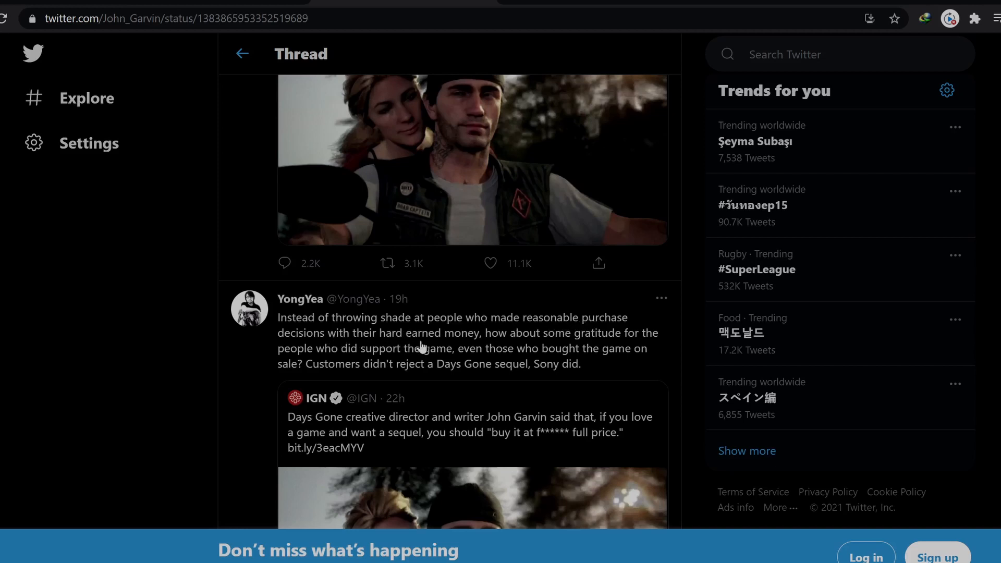
mouse_move(632, 352)
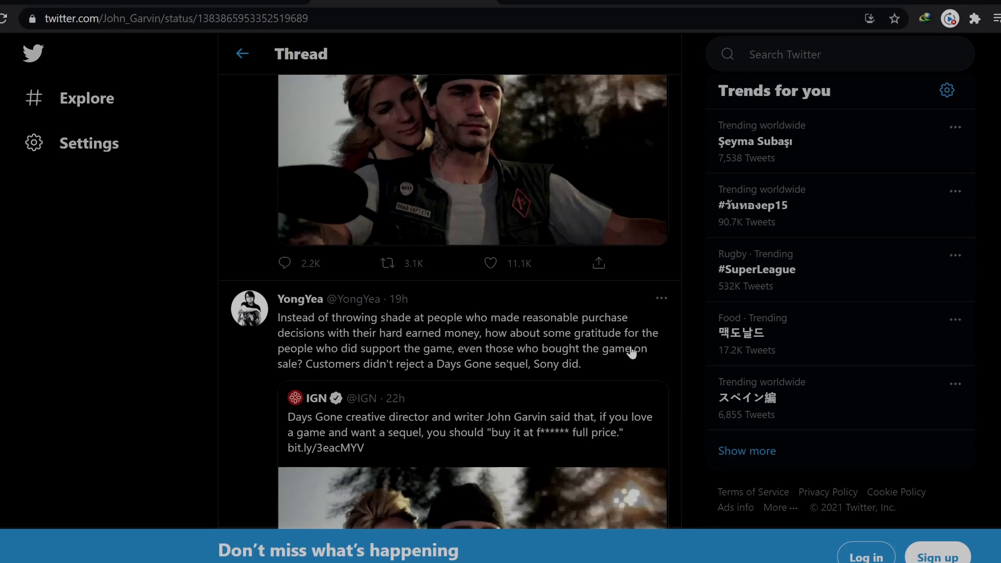
mouse_move(438, 356)
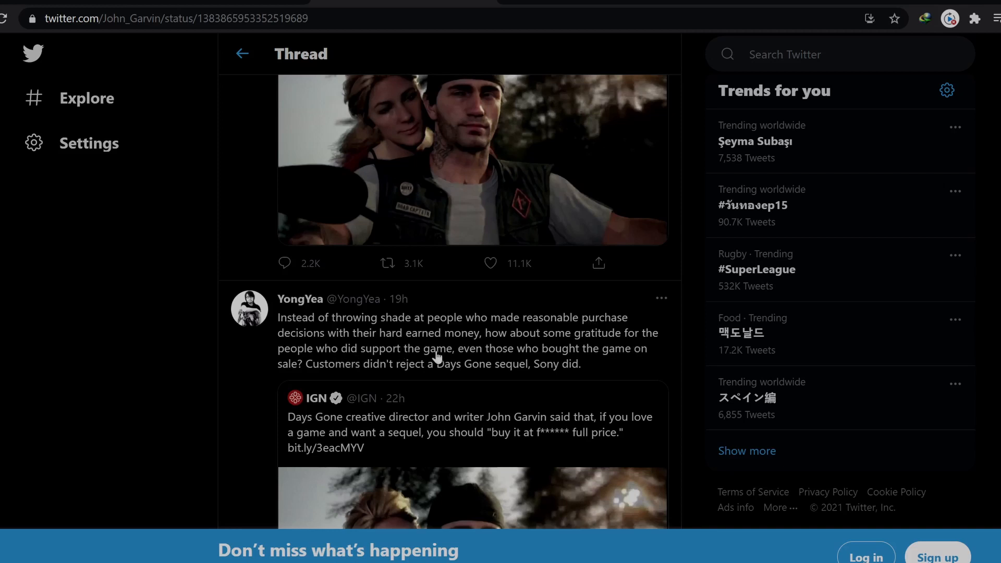
mouse_move(600, 360)
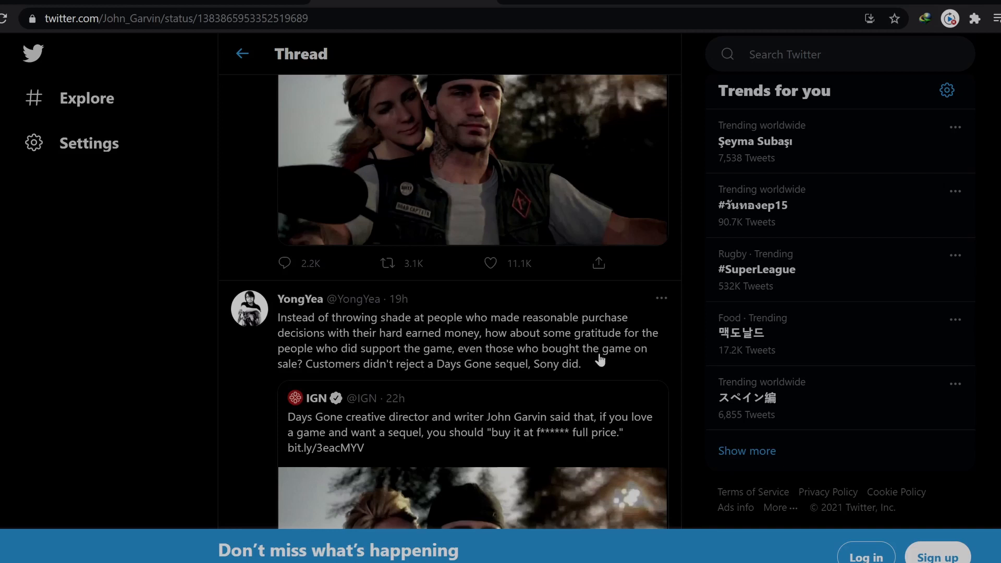
mouse_move(427, 375)
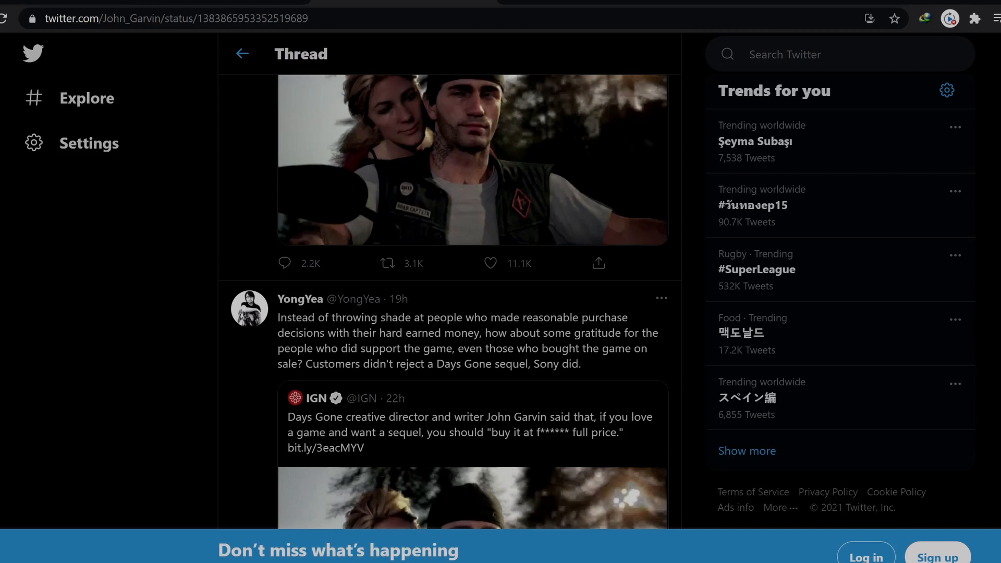
mouse_move(738, 239)
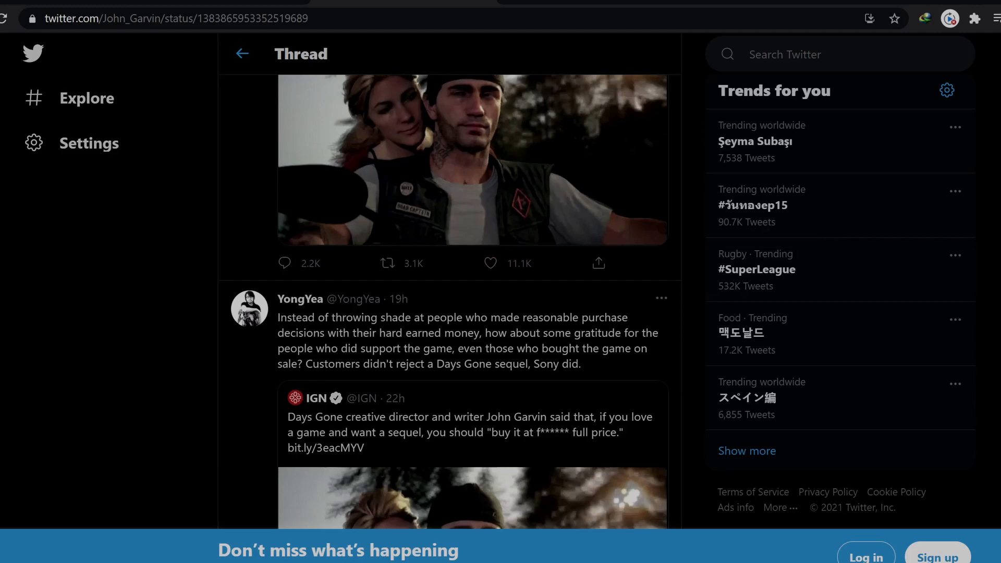
scroll(down, 3)
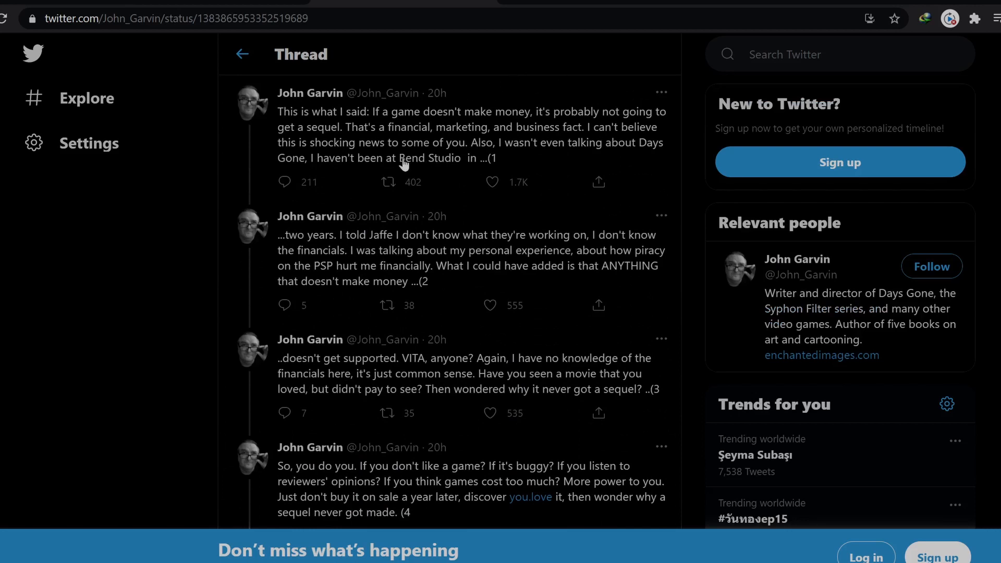
mouse_move(370, 487)
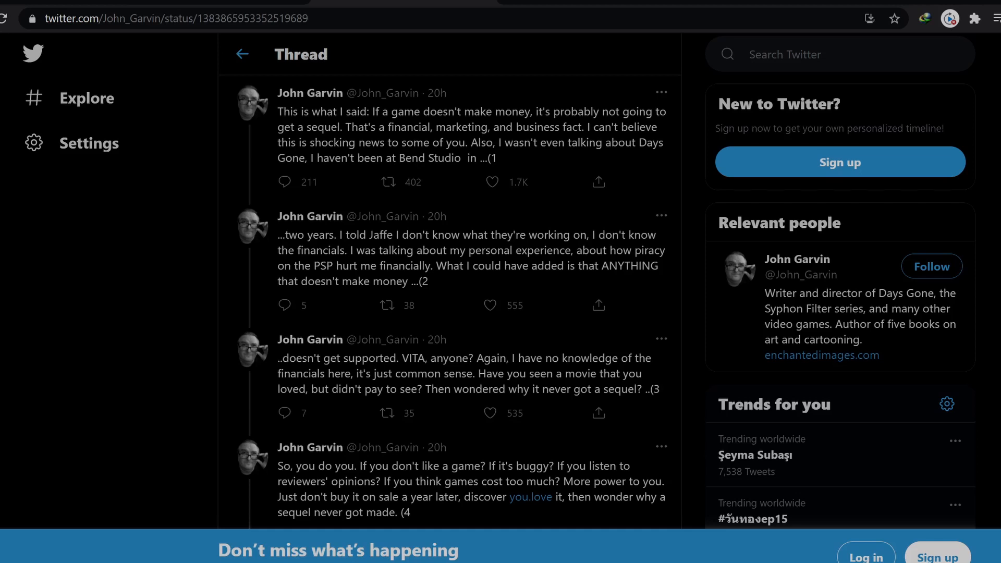
mouse_move(339, 100)
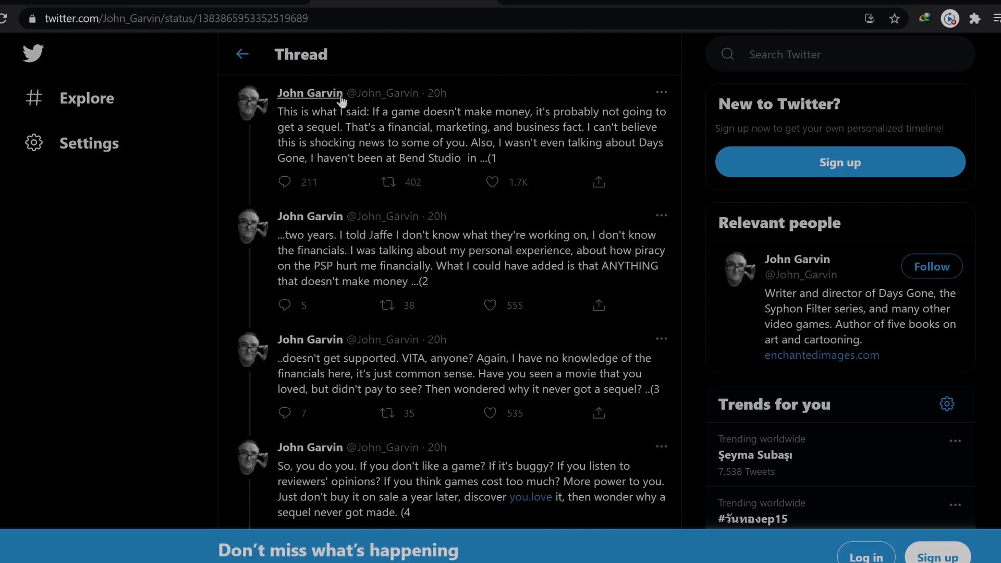
mouse_move(398, 120)
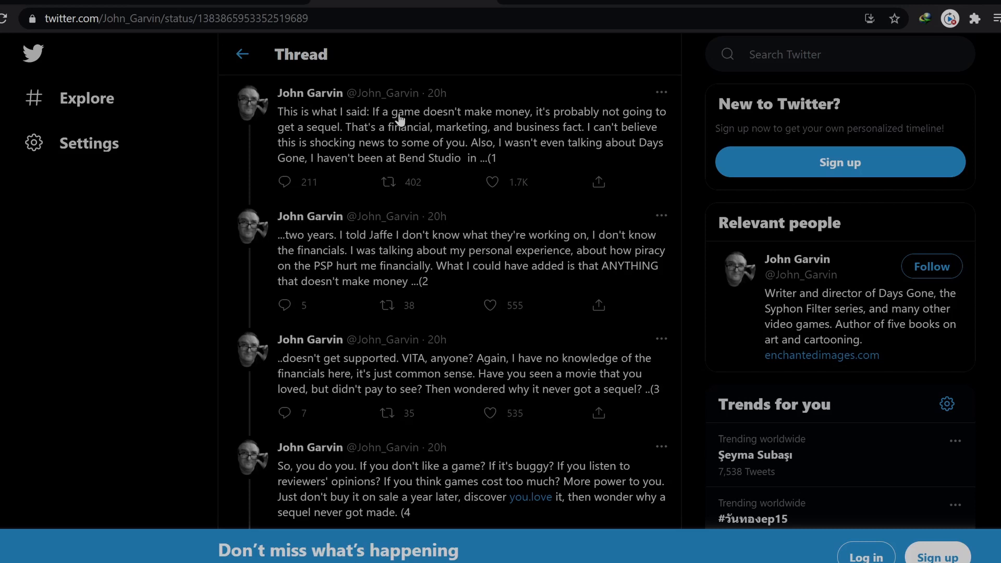
mouse_move(350, 184)
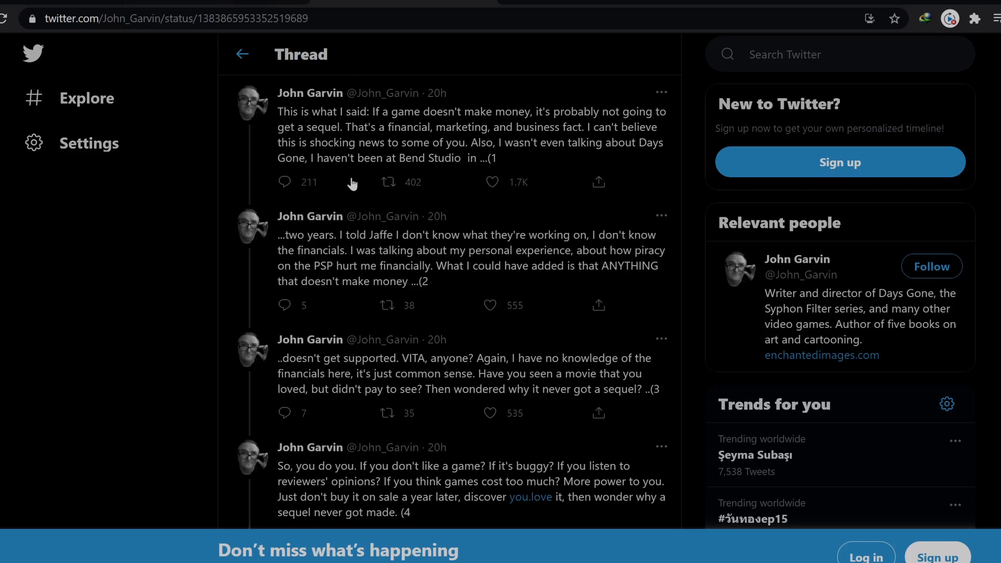
mouse_move(377, 126)
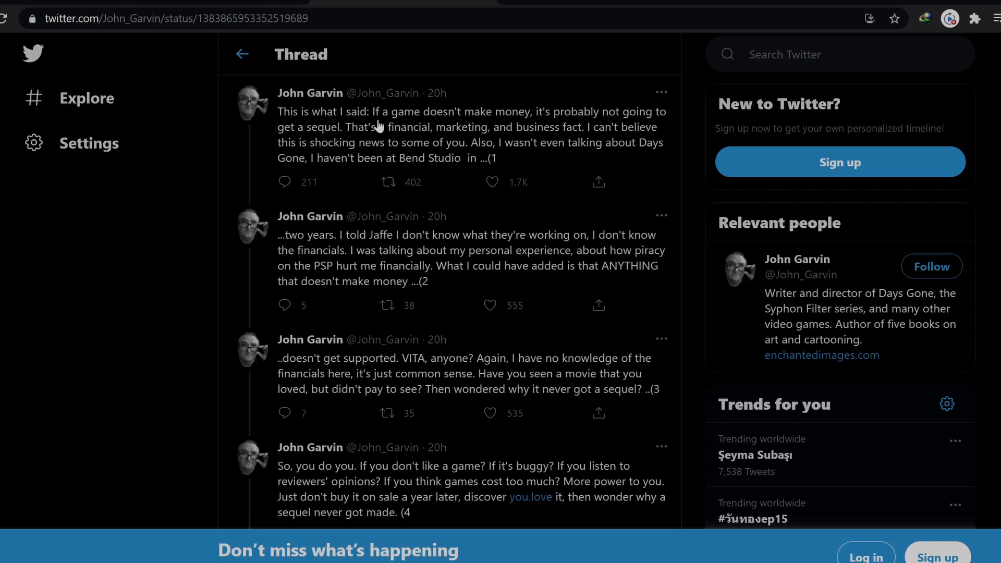
mouse_move(617, 121)
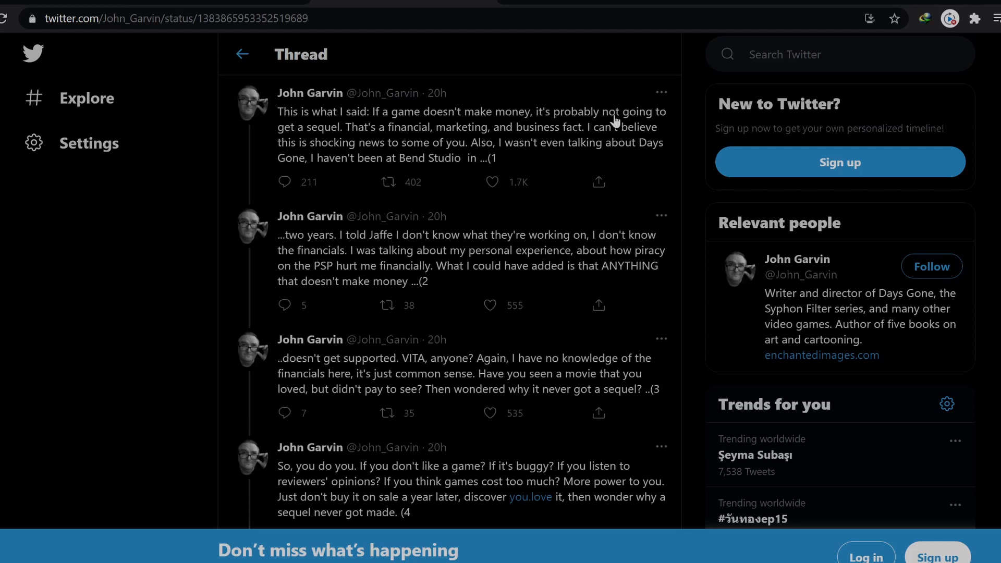
mouse_move(474, 139)
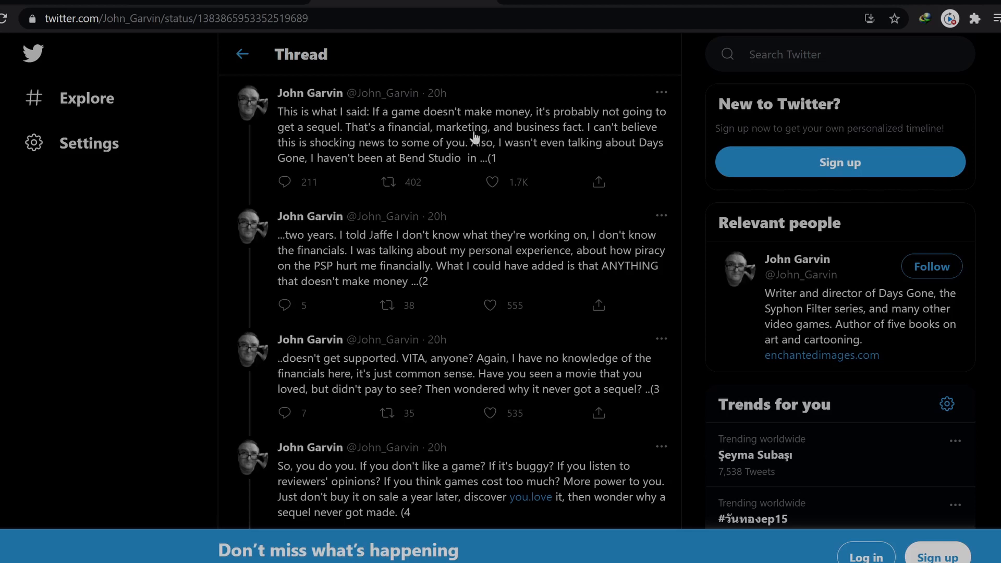
mouse_move(625, 137)
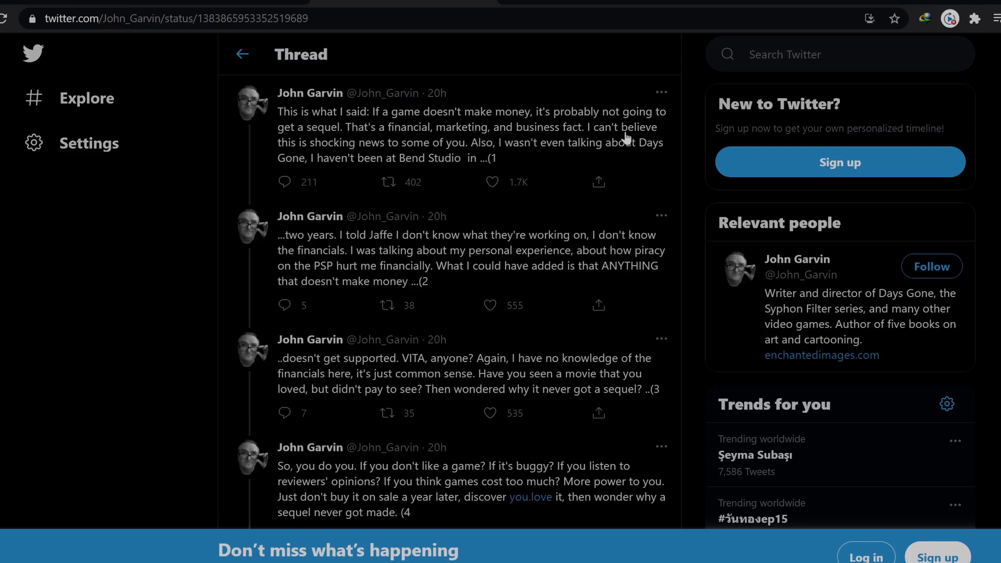
mouse_move(453, 151)
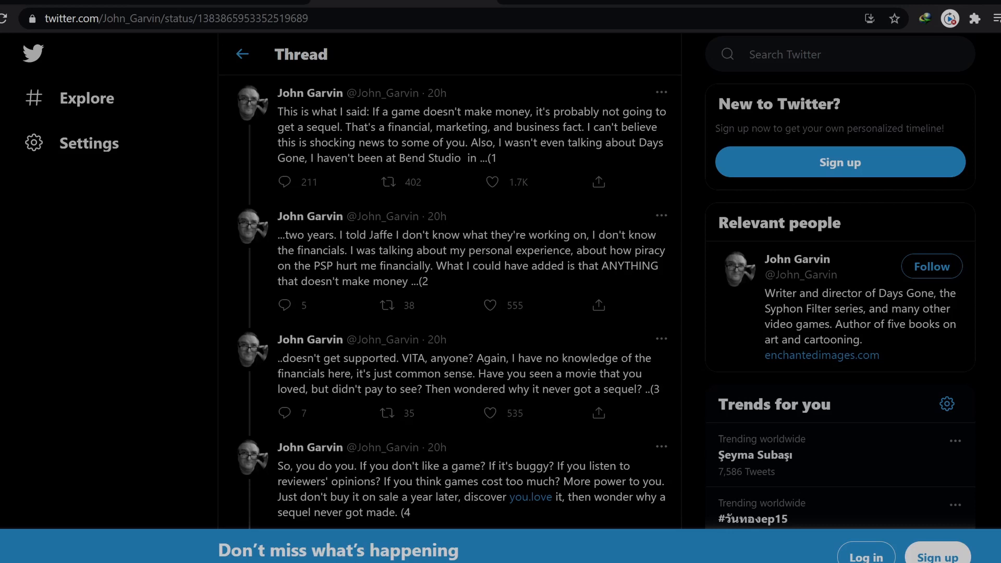
mouse_move(455, 173)
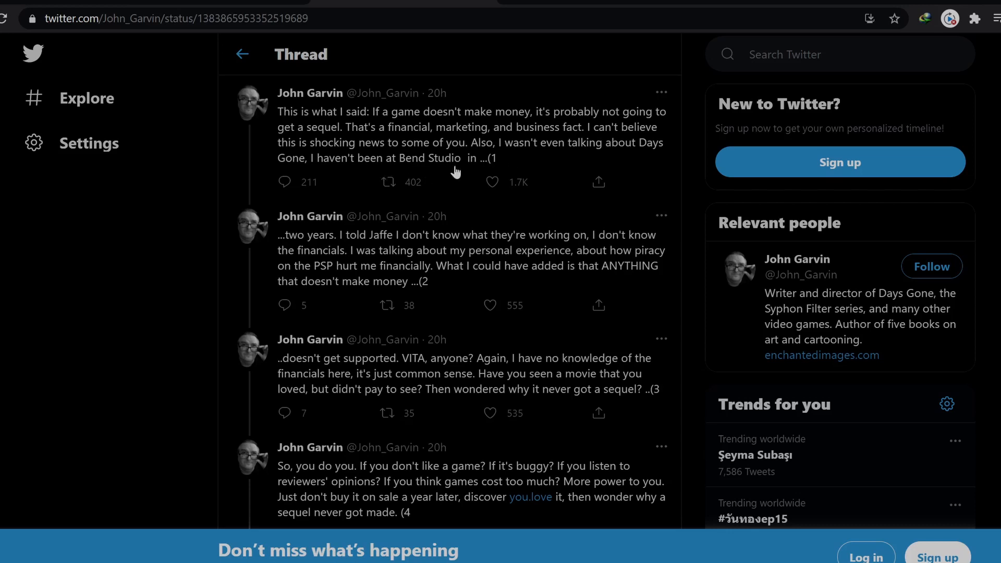
mouse_move(87, 225)
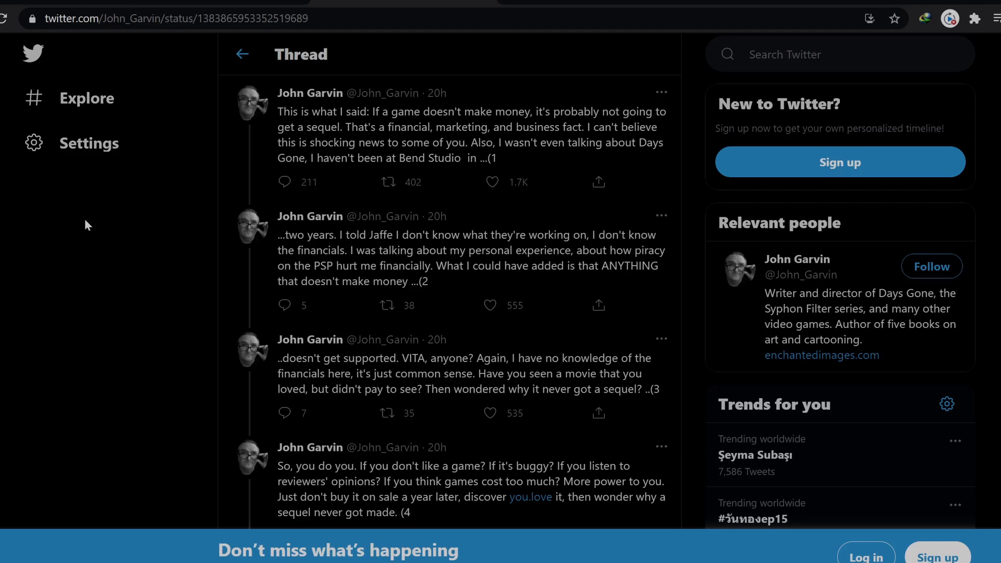
mouse_move(86, 102)
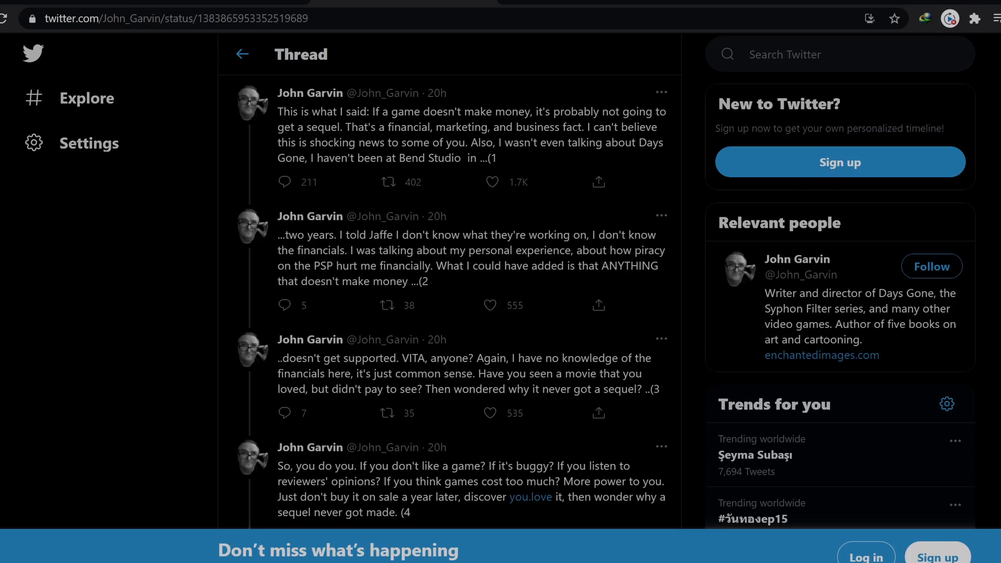
mouse_move(464, 334)
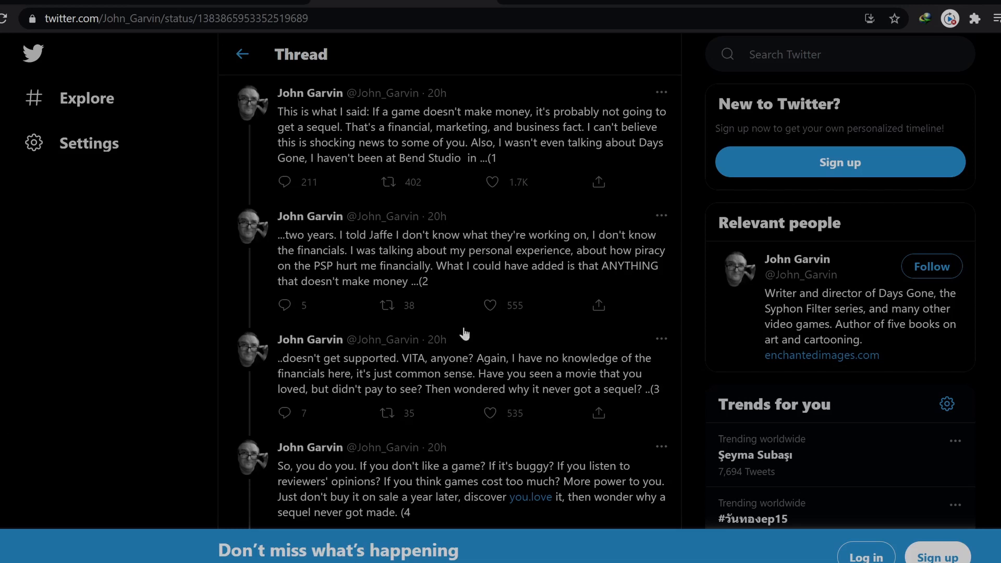
mouse_move(621, 260)
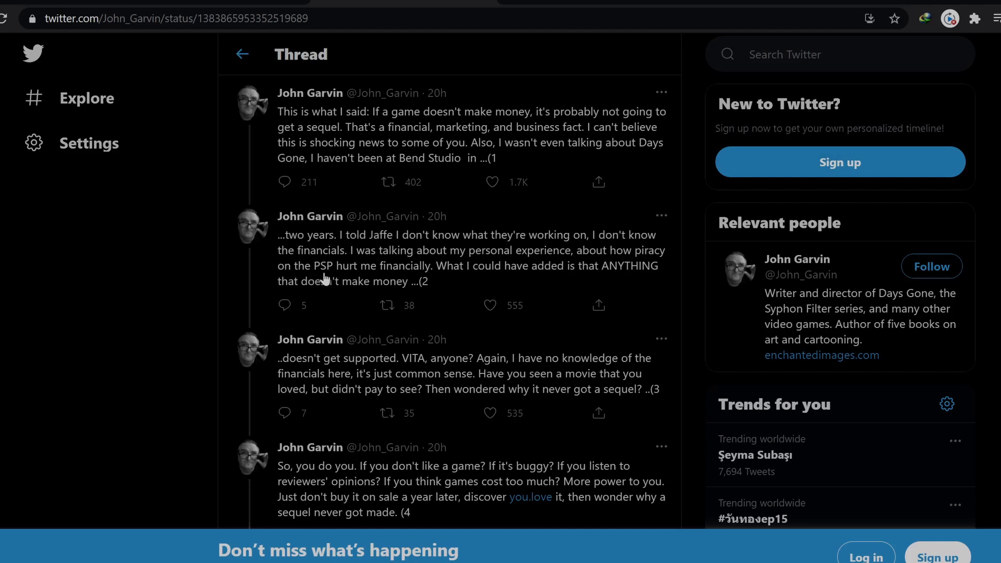
mouse_move(51, 307)
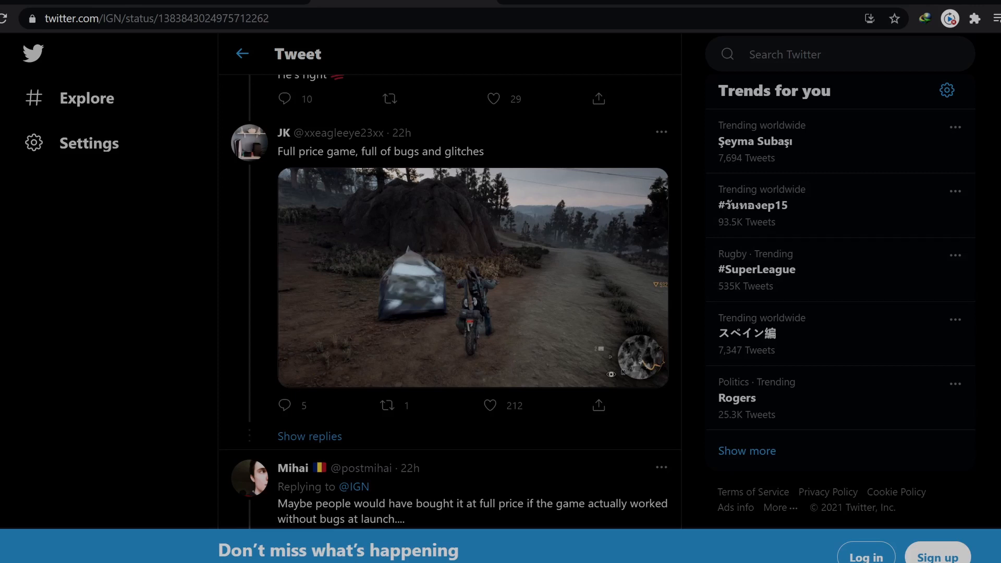
mouse_move(843, 262)
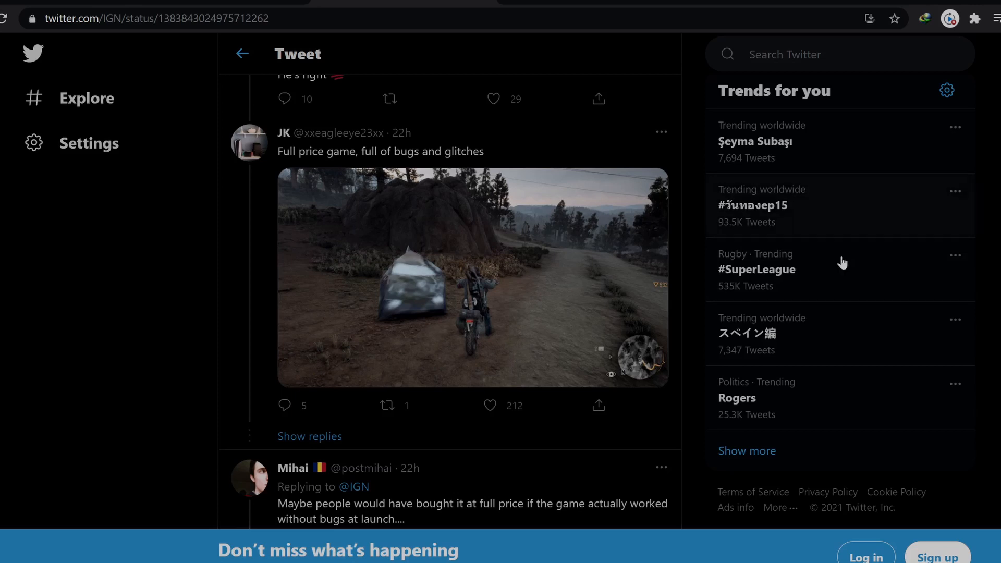
mouse_move(271, 203)
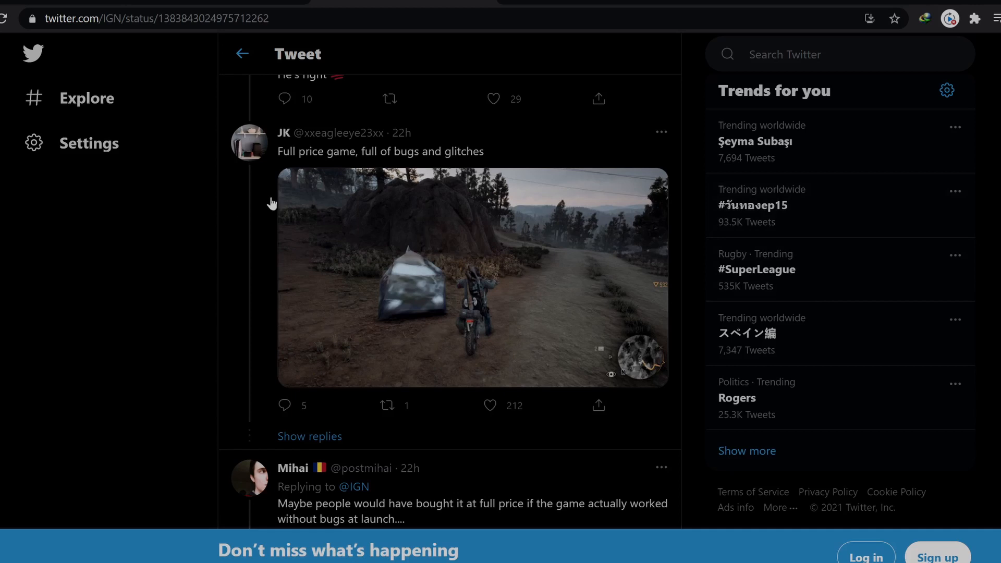
mouse_move(451, 282)
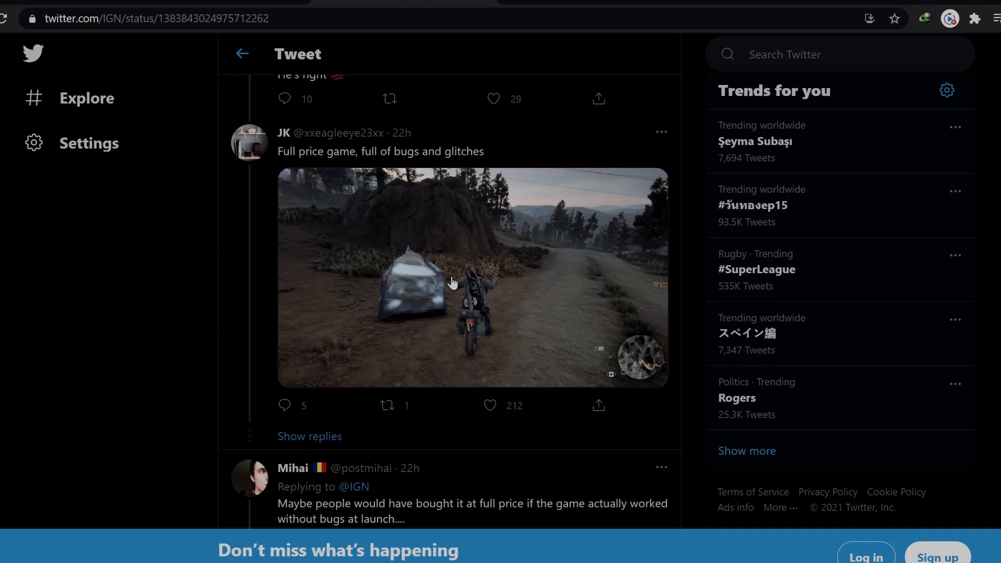
Scroll IGN's replies down to the JK reply with the bug video
scroll(down, 3)
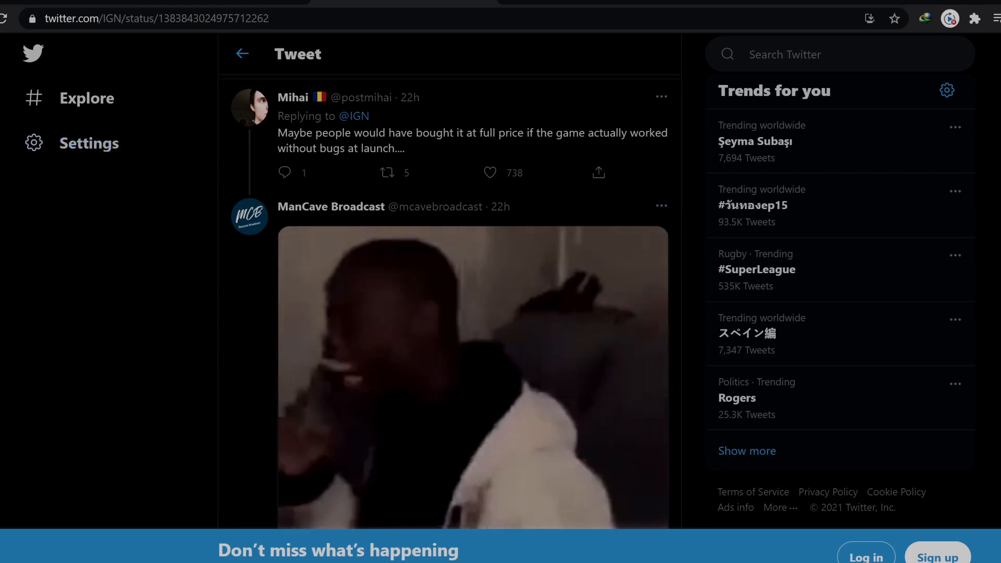
Scroll past the GIF reply to the 'Why would pay full price' and Cyberpunk replies
scroll(down, 3)
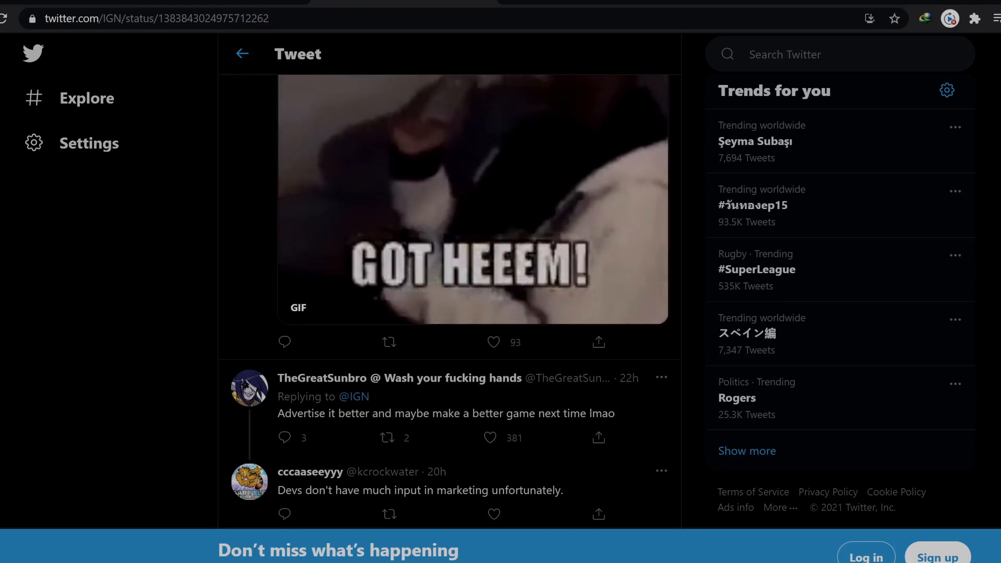
scroll(down, 3)
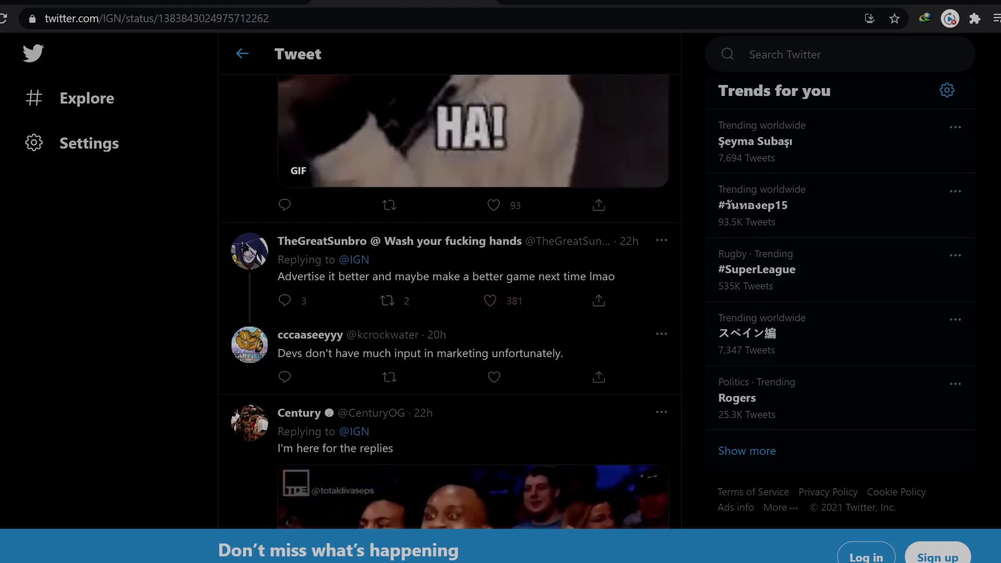
scroll(down, 3)
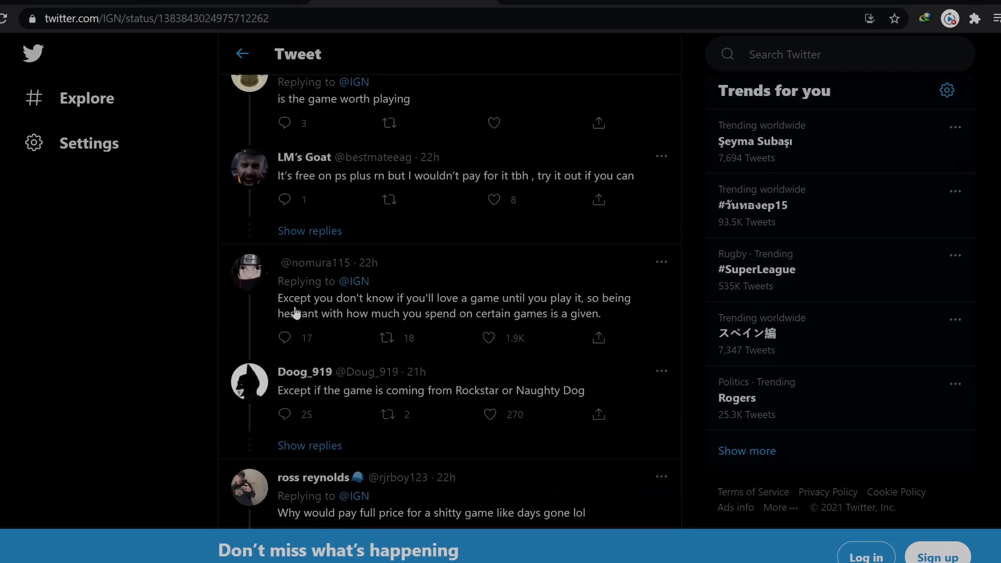
mouse_move(431, 308)
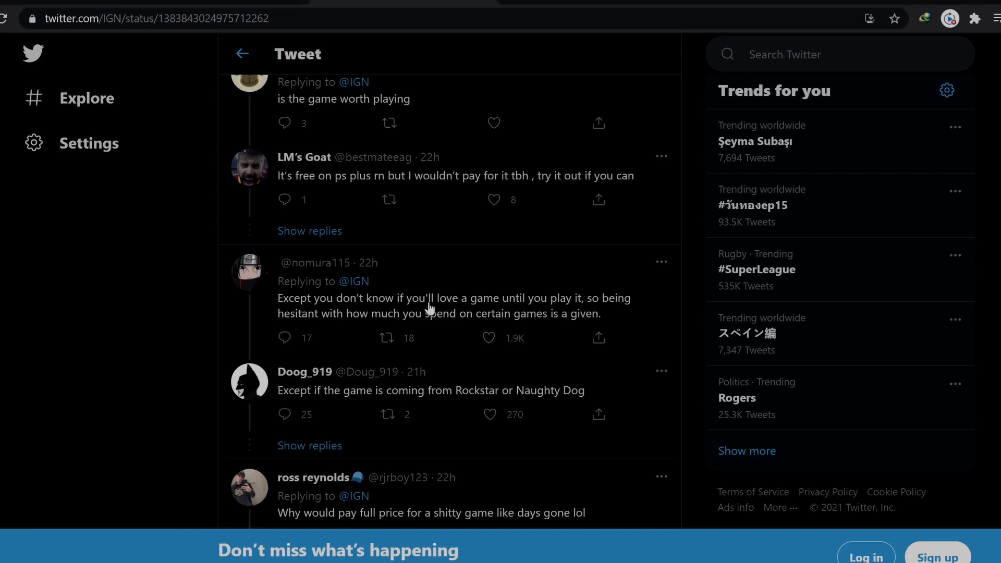
mouse_move(392, 323)
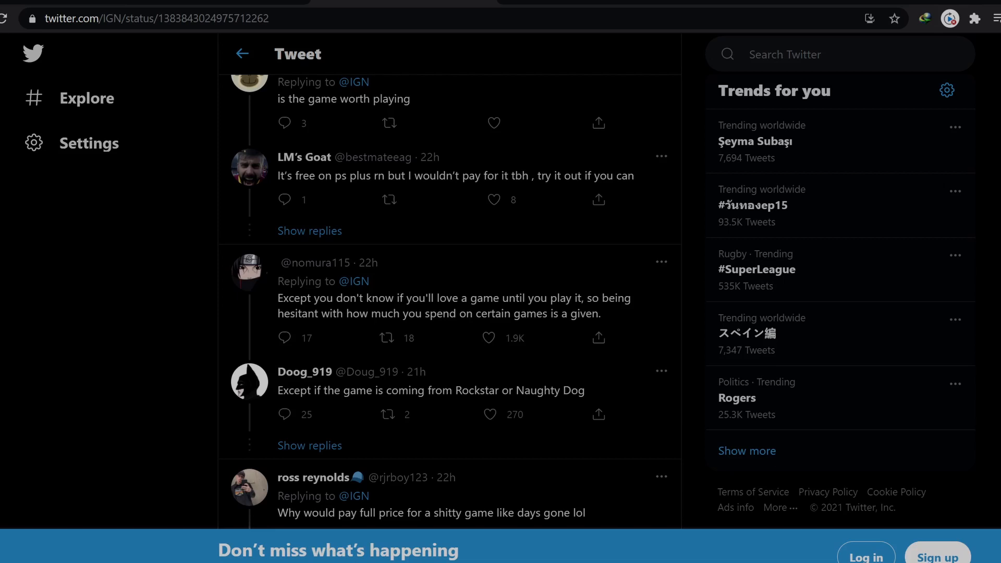
scroll(down, 3)
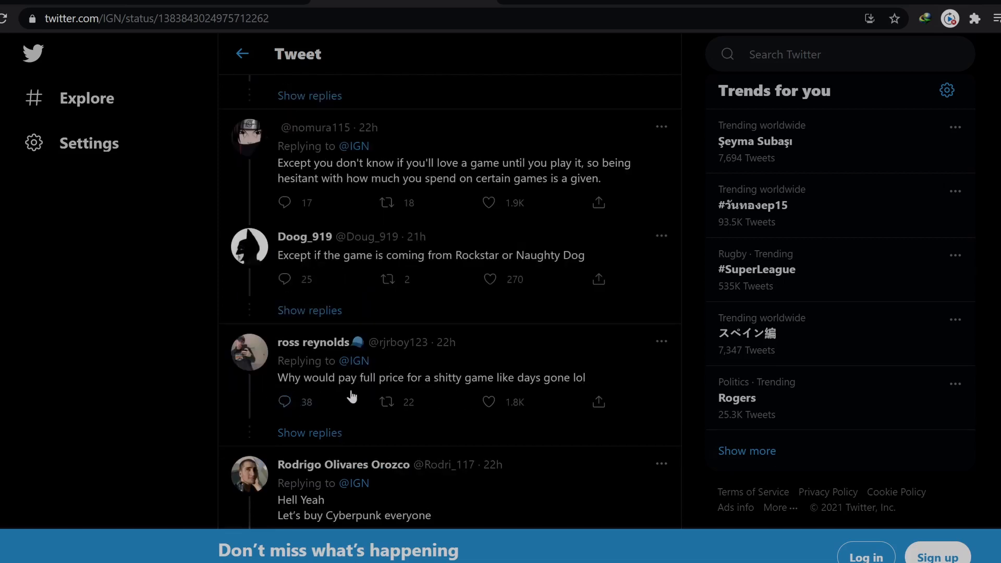
mouse_move(468, 396)
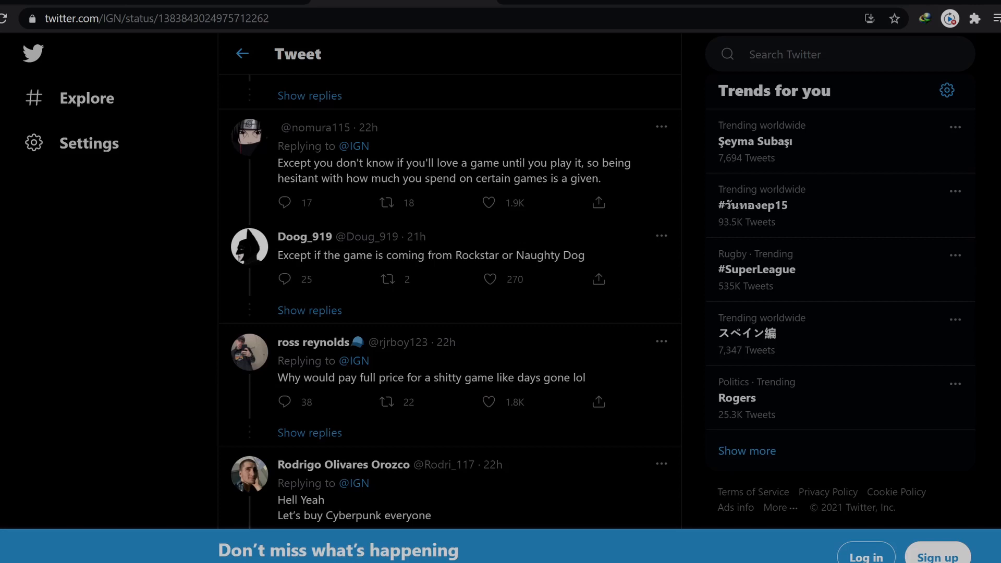
Scroll down to Gridarch's reply with the God of War Ragnarok image
scroll(down, 3)
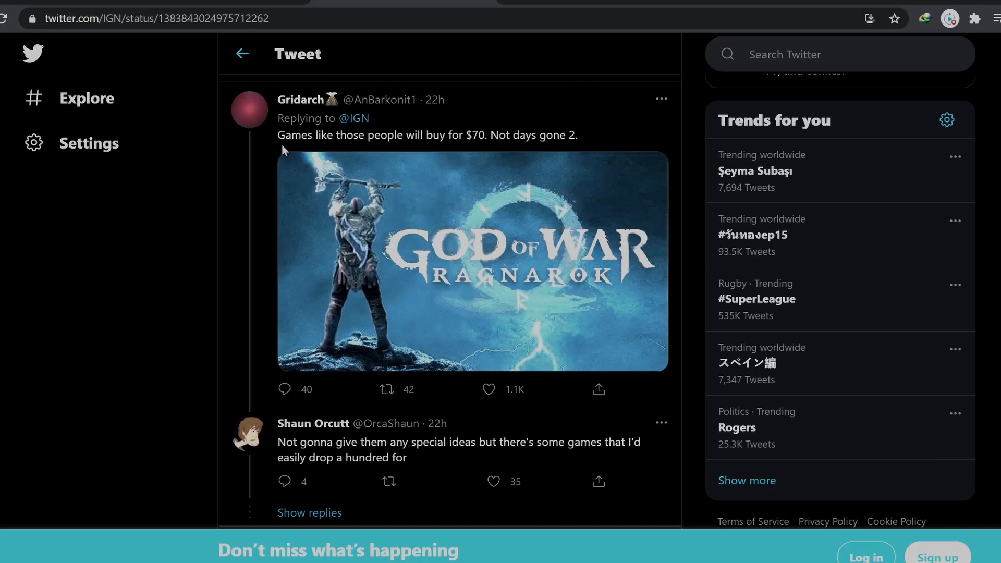
mouse_move(443, 150)
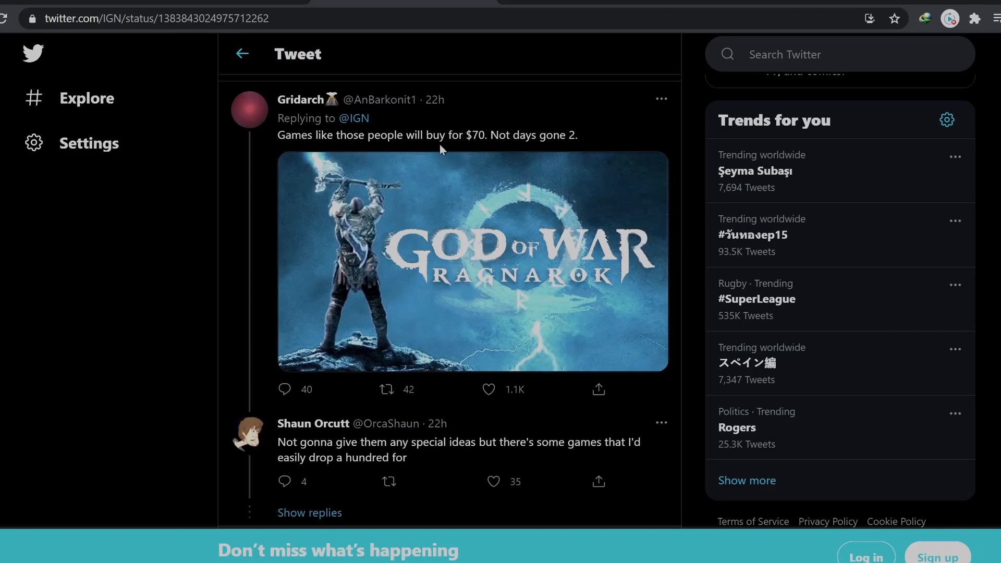
mouse_move(627, 154)
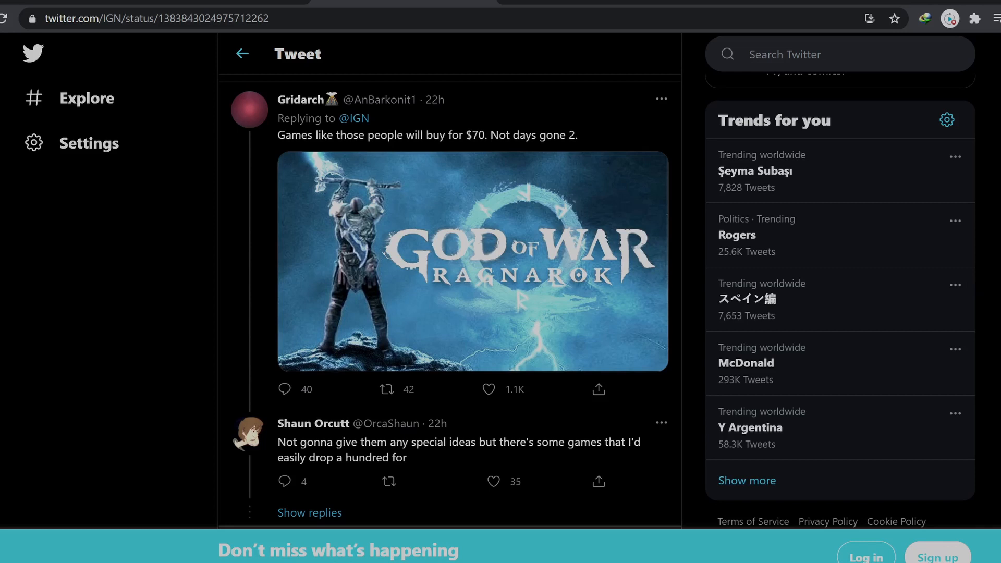
mouse_move(988, 462)
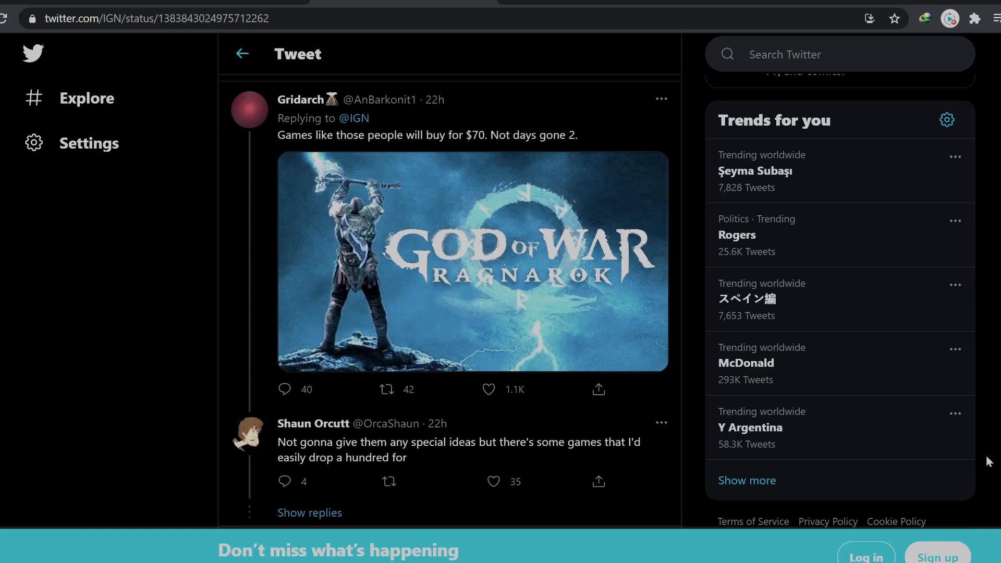